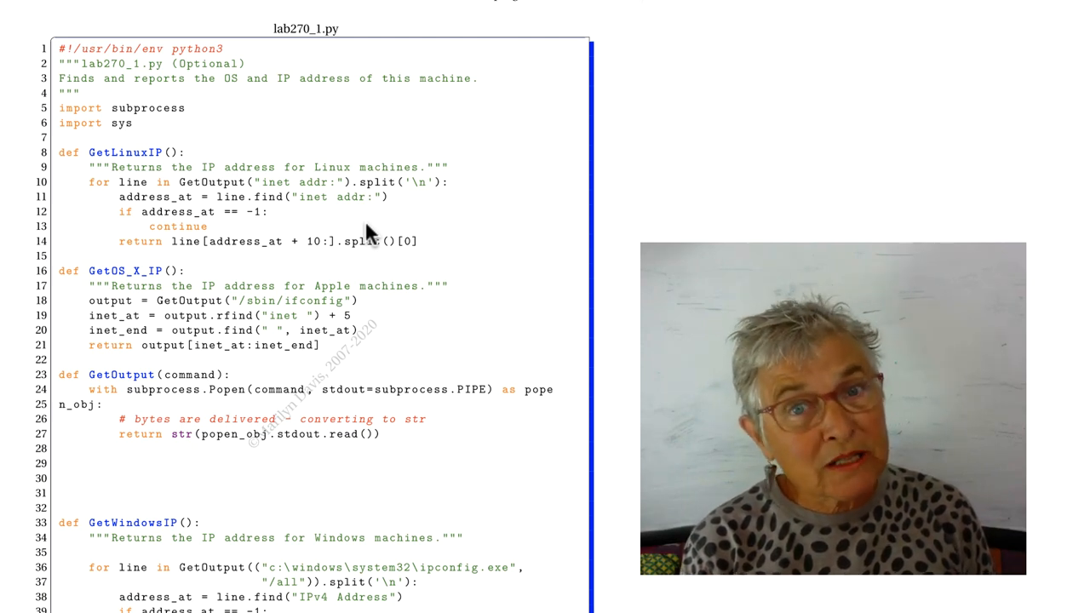
mouse_move(204, 273)
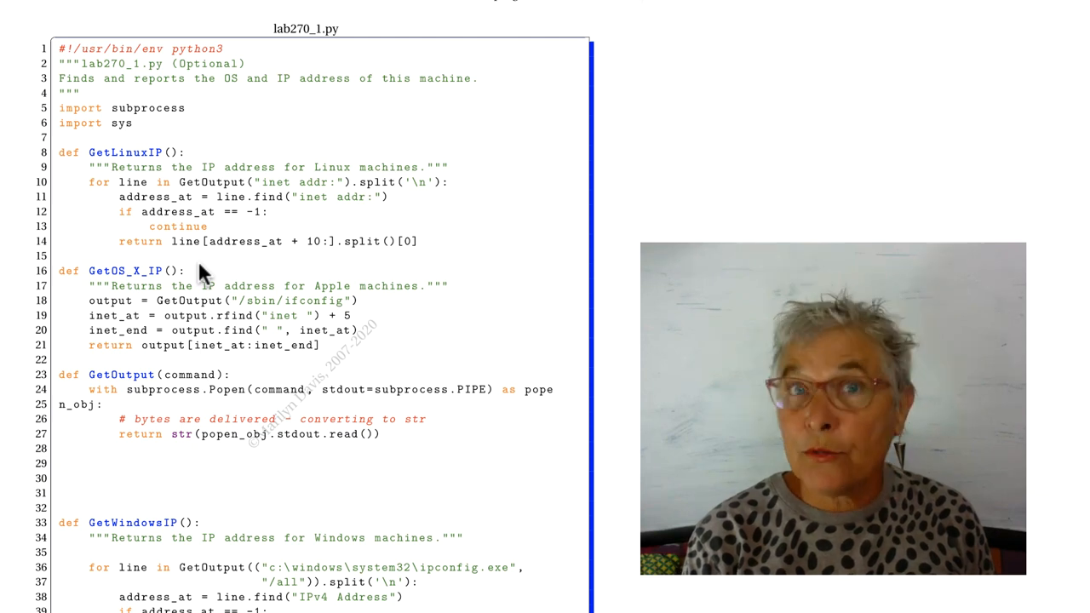
mouse_move(163, 173)
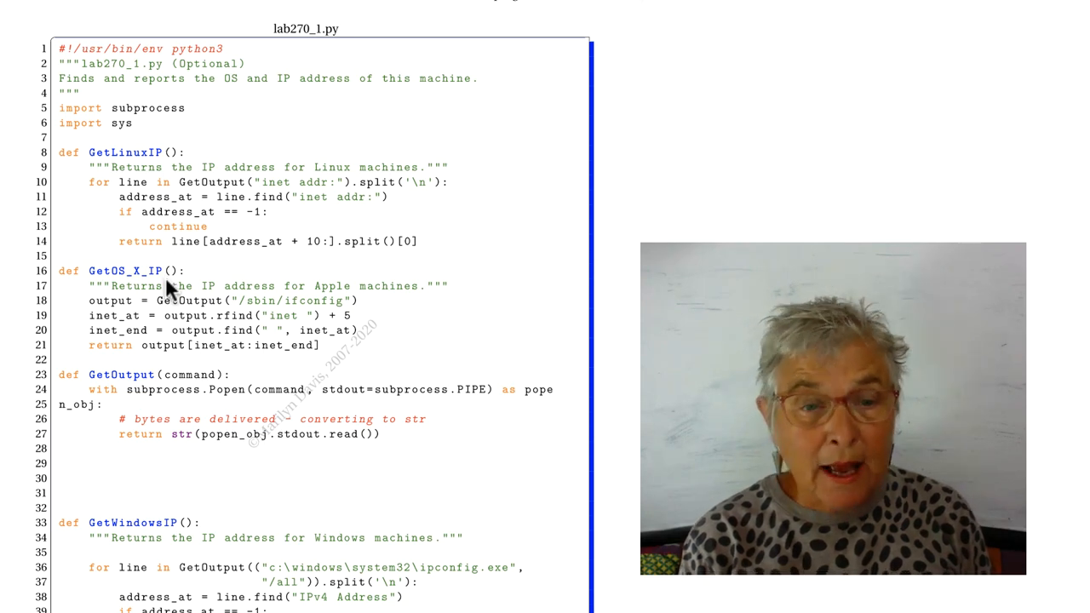
scroll(down, 3)
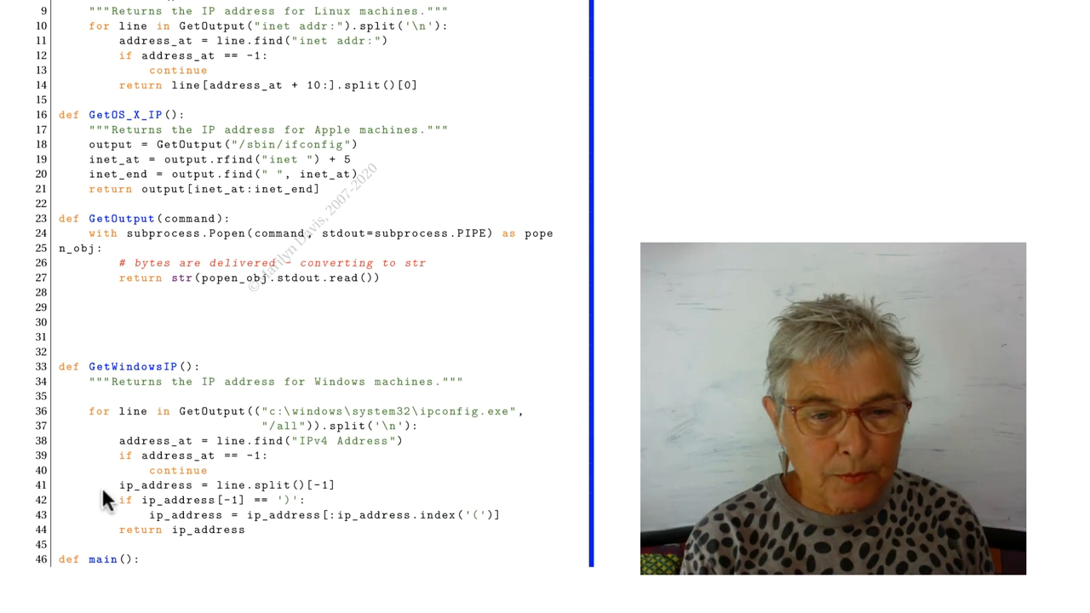
scroll(down, 3)
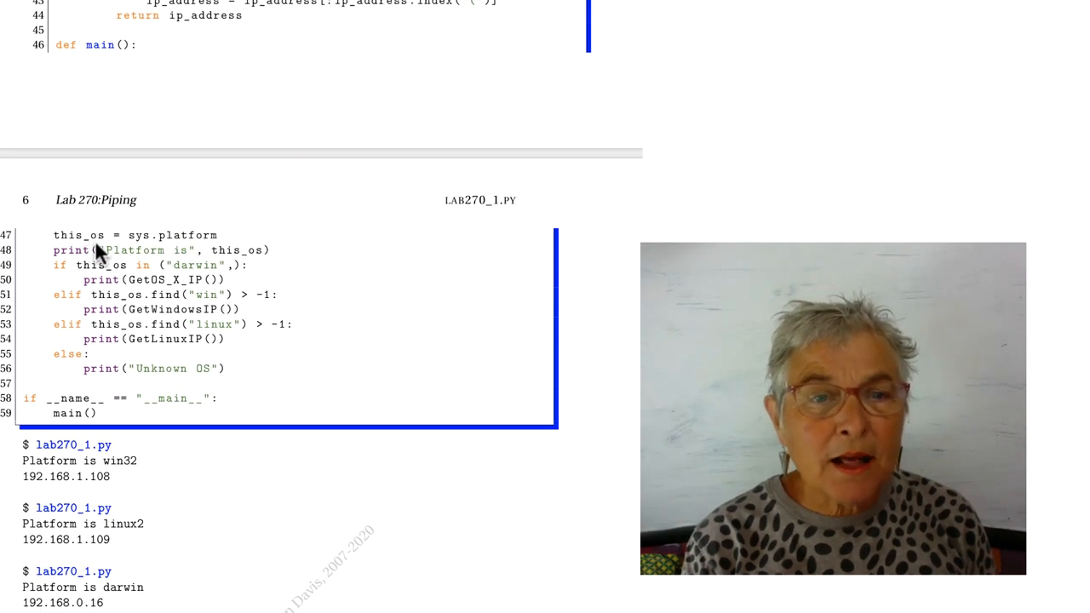
mouse_move(139, 249)
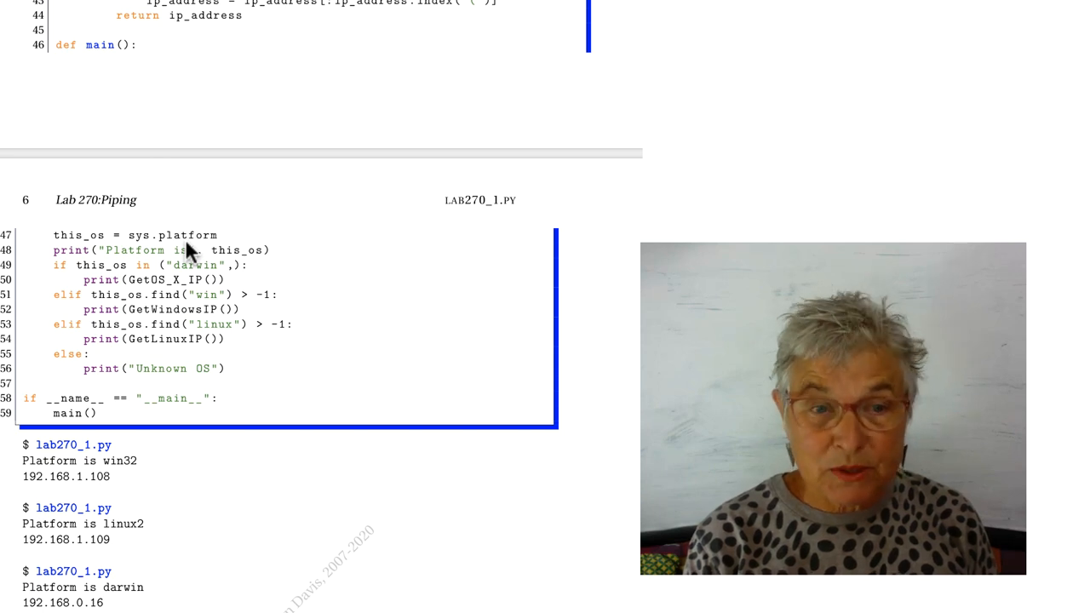
mouse_move(189, 259)
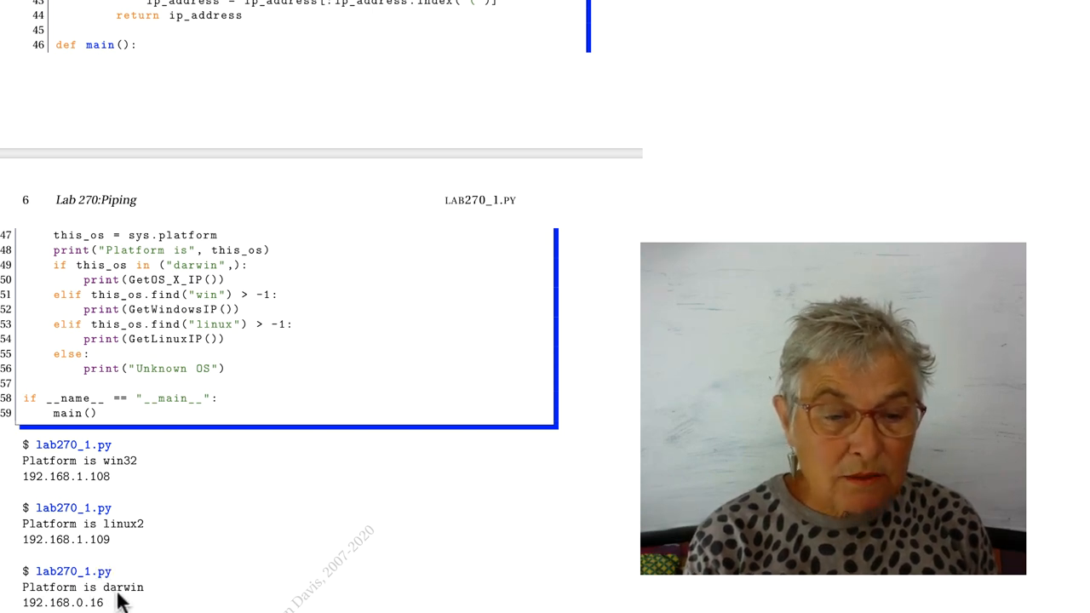
mouse_move(201, 281)
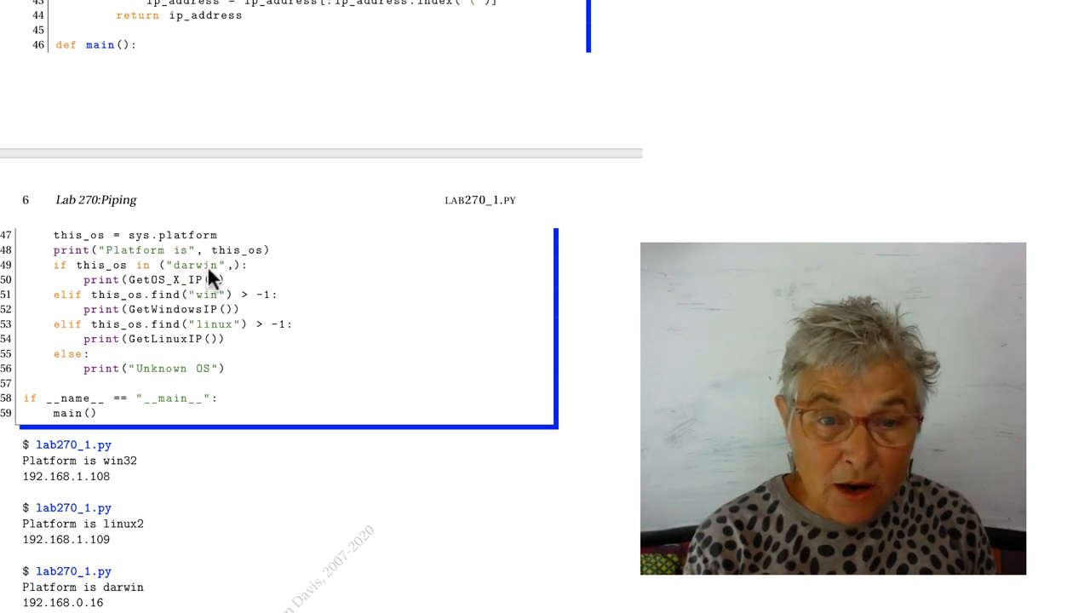
mouse_move(229, 279)
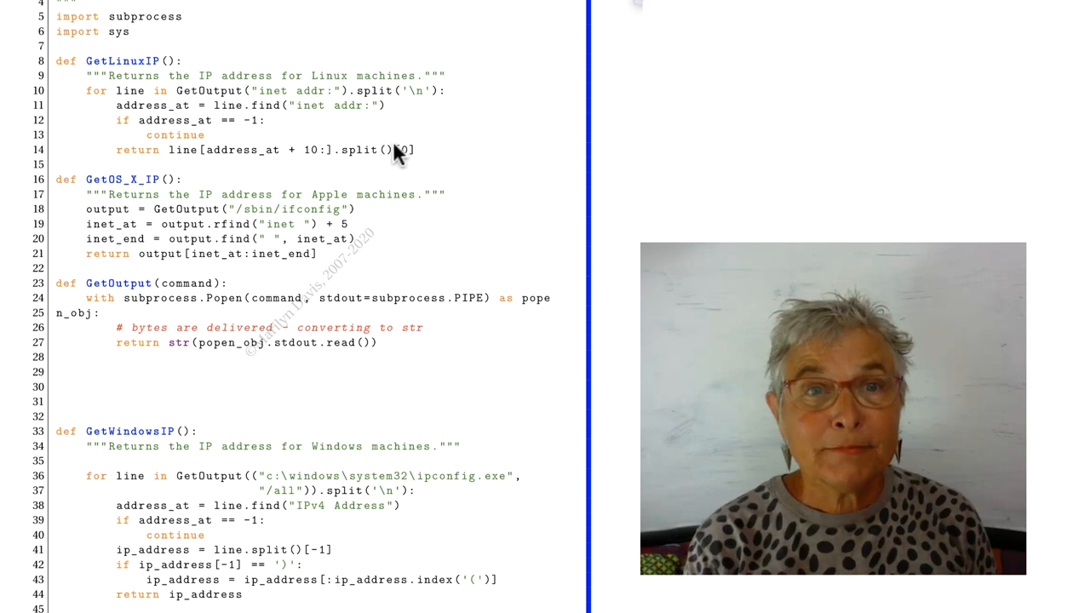
mouse_move(204, 106)
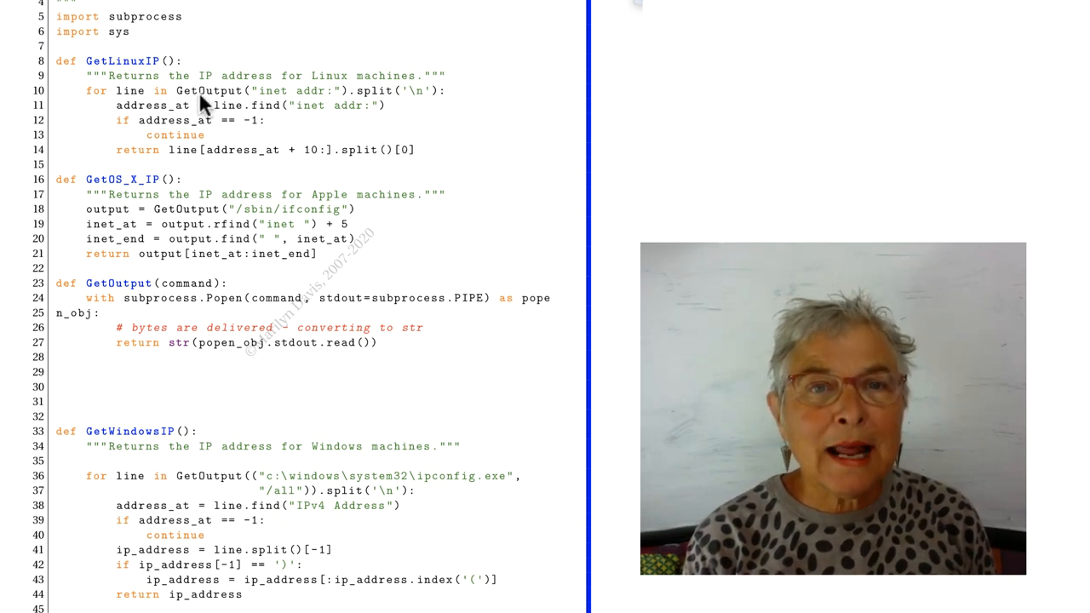
mouse_move(184, 305)
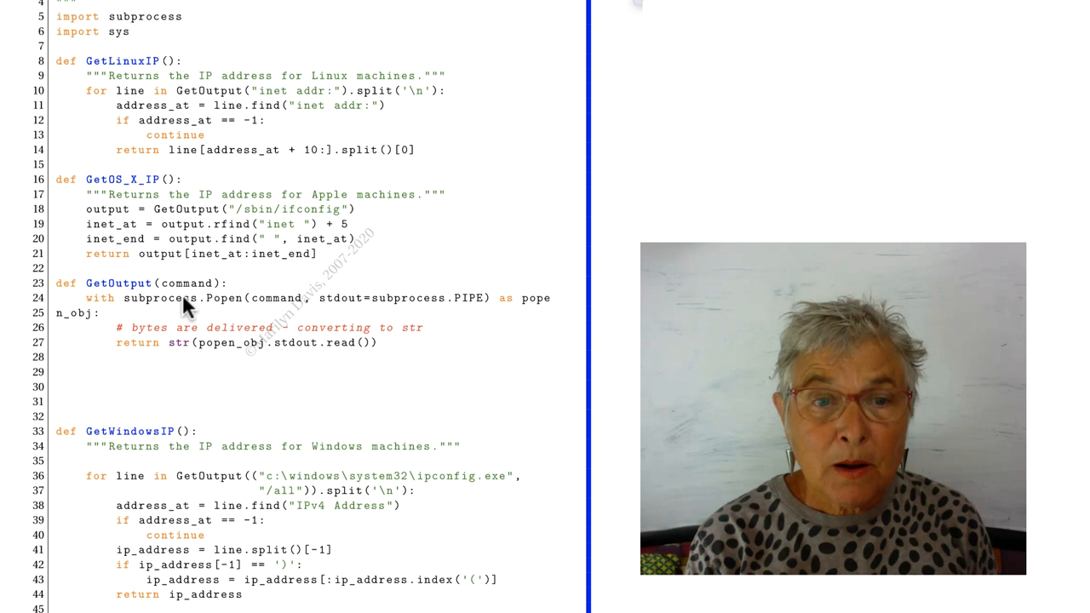
mouse_move(179, 315)
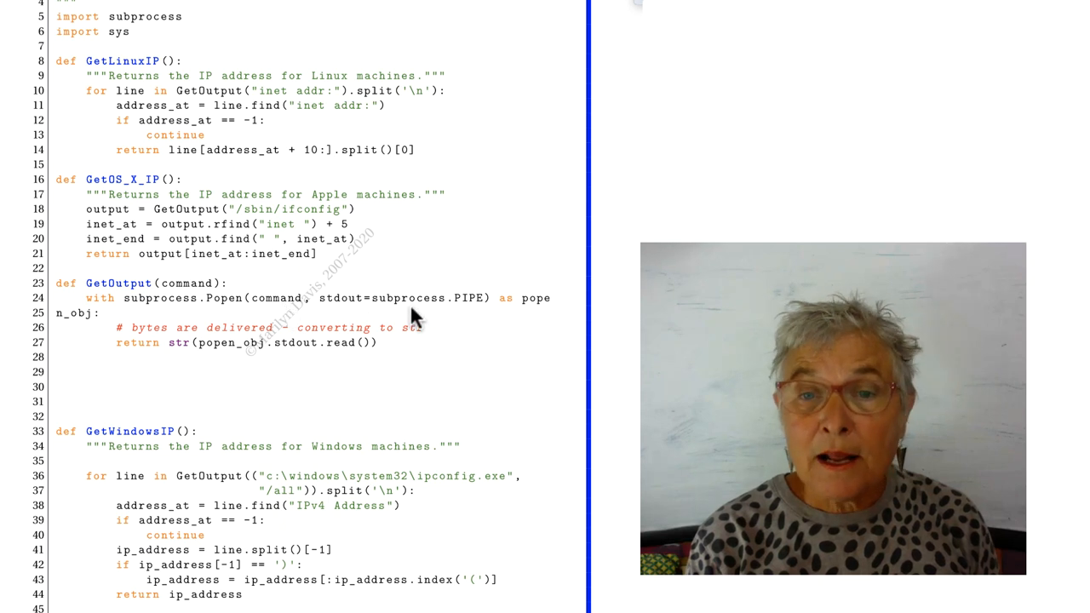
mouse_move(330, 322)
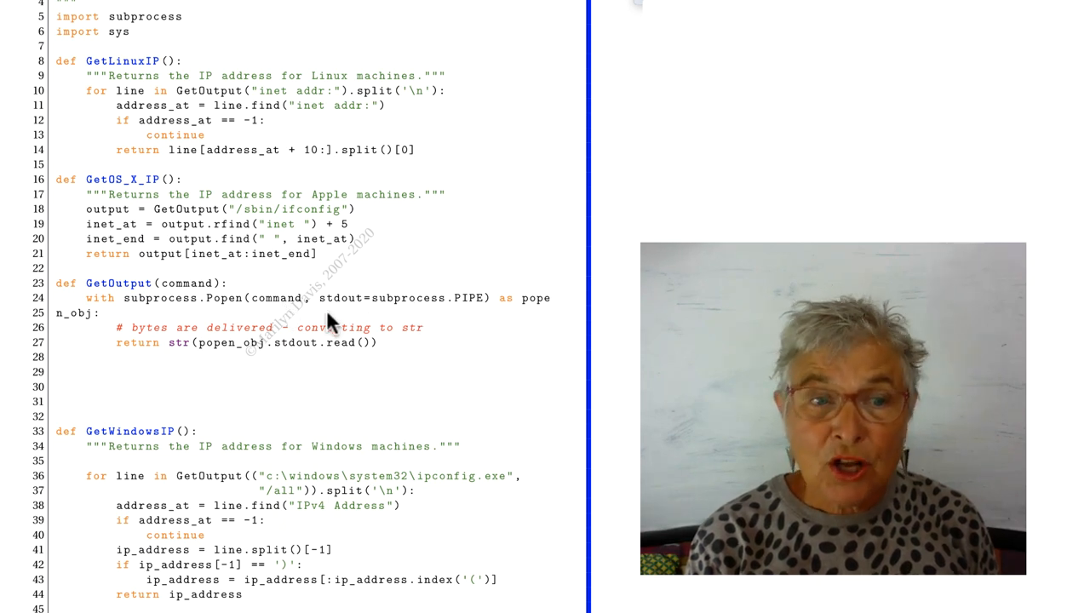
mouse_move(82, 332)
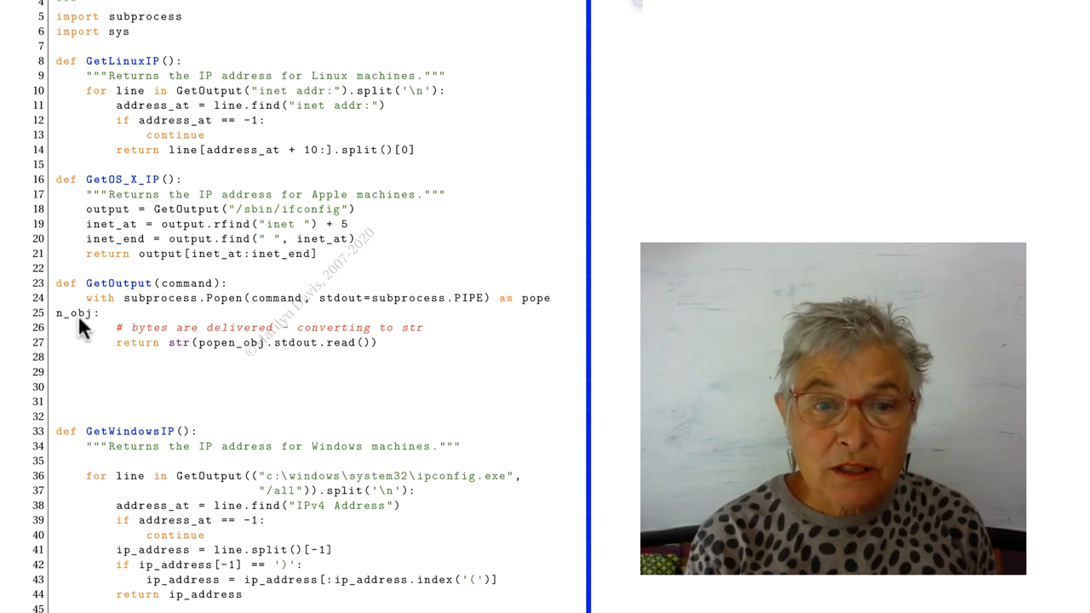
mouse_move(307, 362)
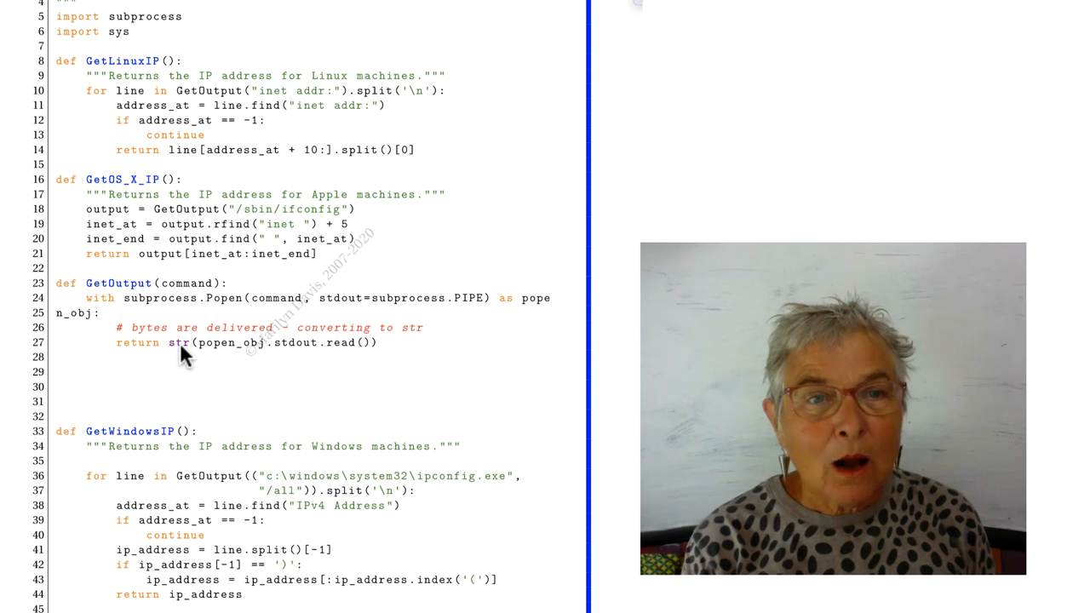
mouse_move(242, 155)
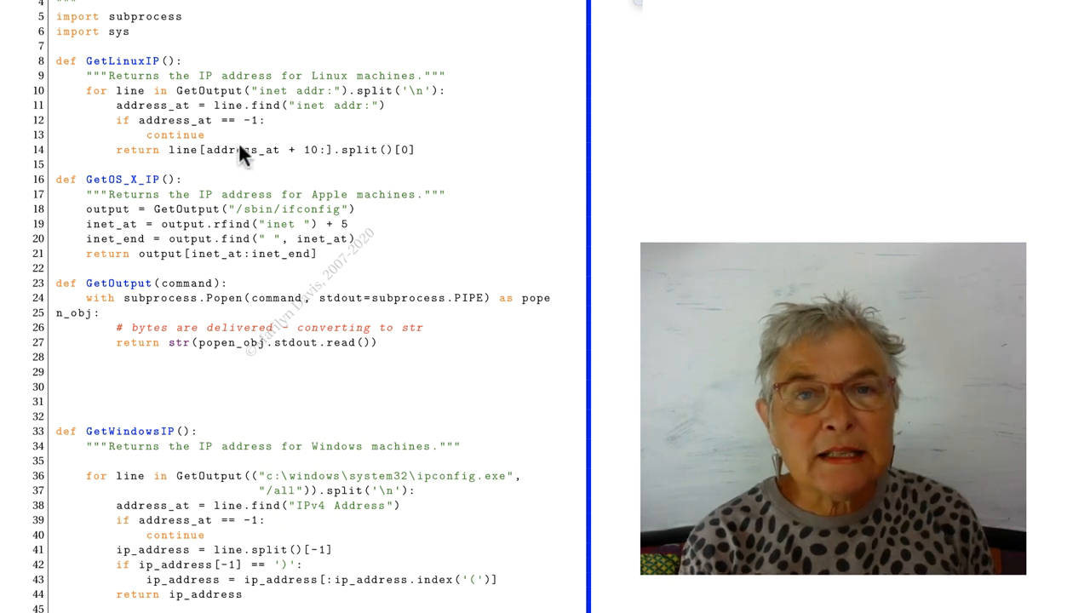
mouse_move(247, 104)
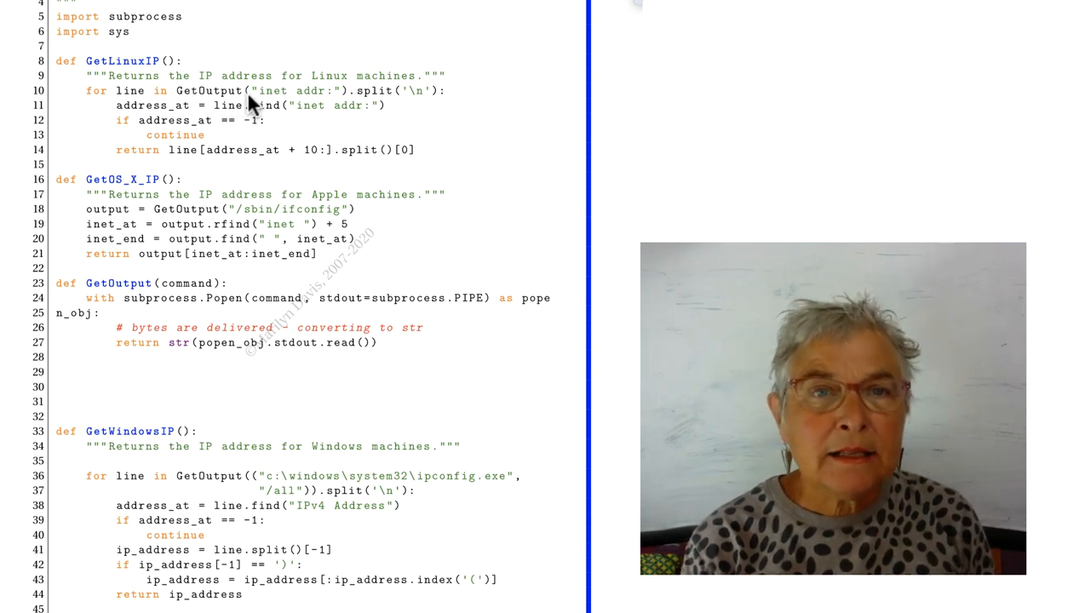
mouse_move(320, 105)
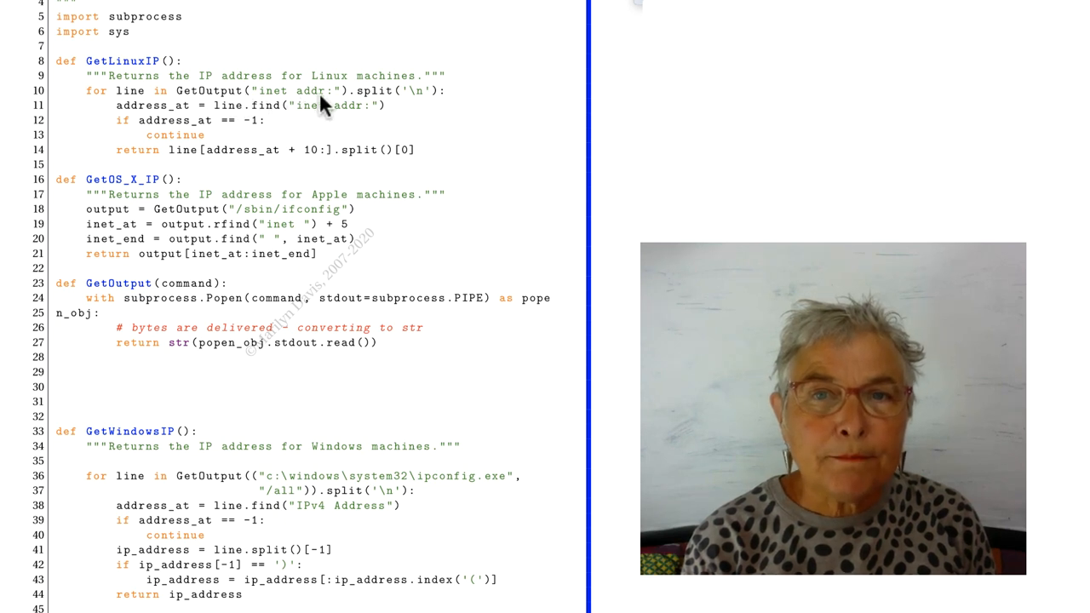
mouse_move(300, 100)
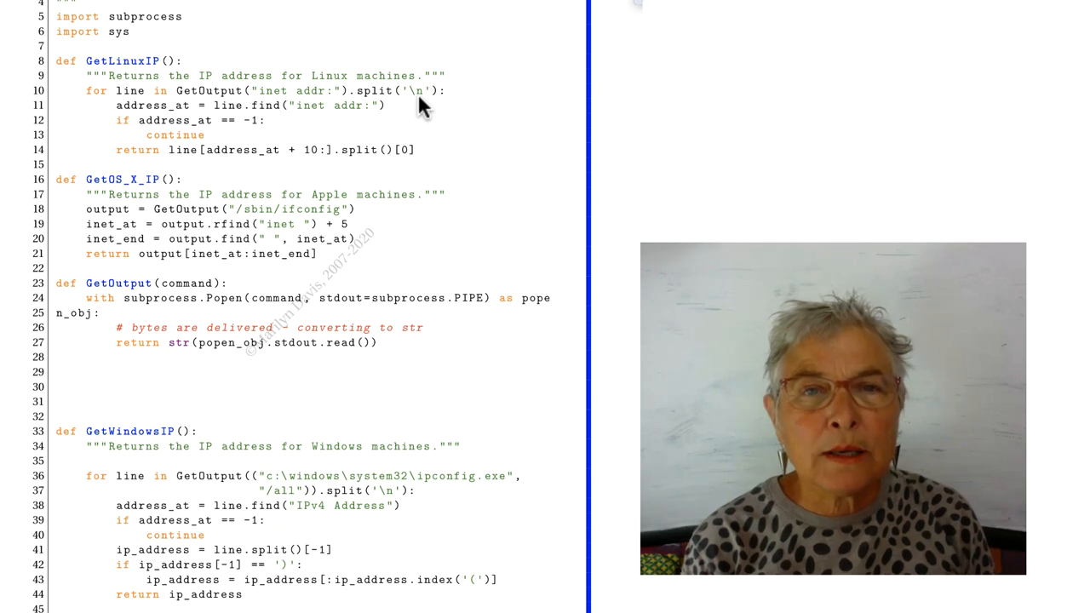
mouse_move(333, 119)
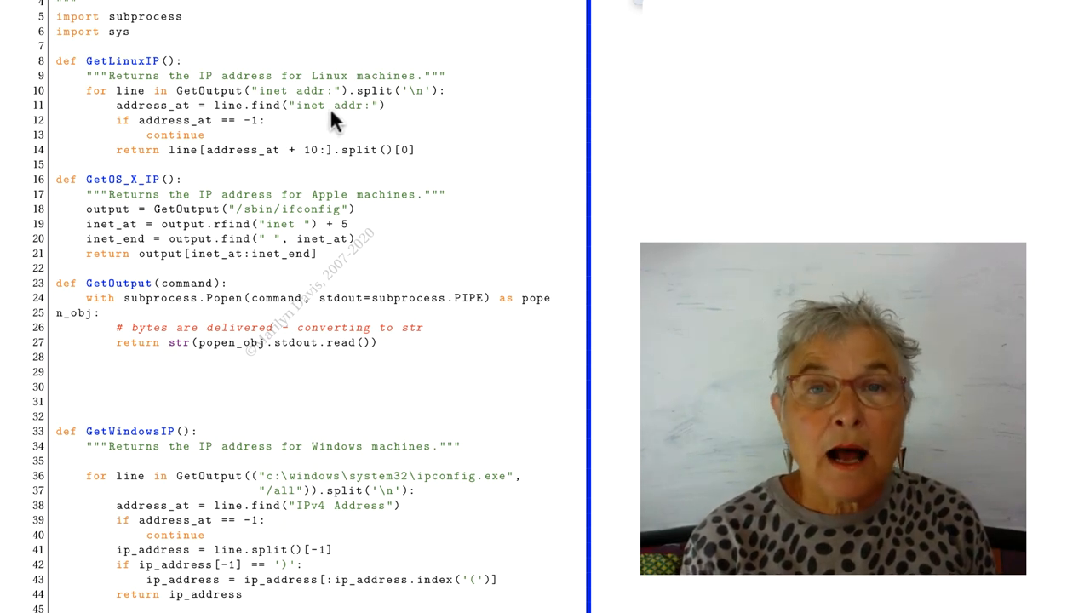
mouse_move(259, 136)
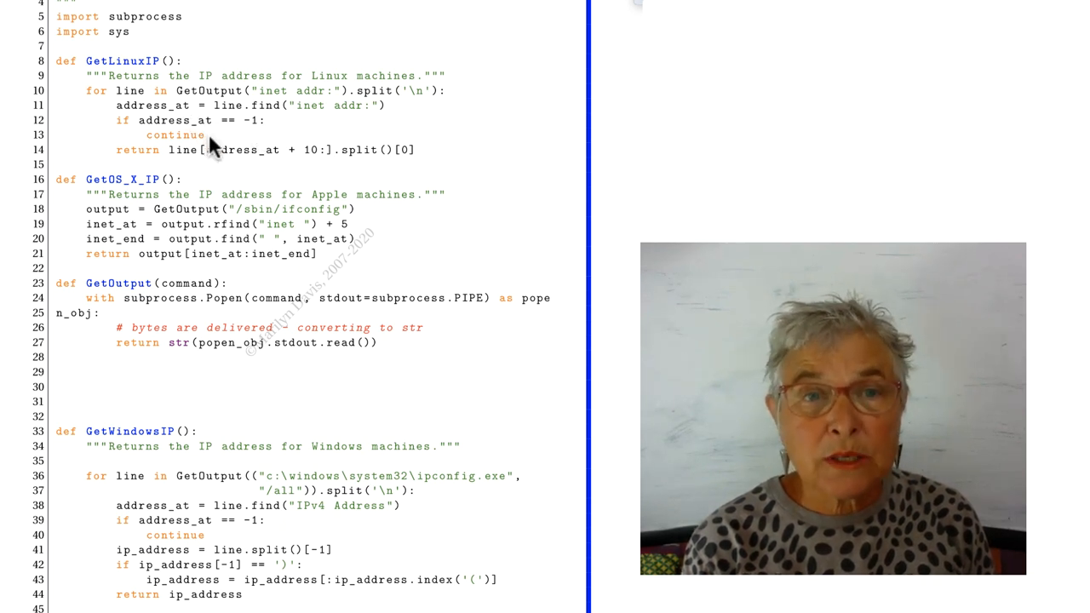
mouse_move(220, 167)
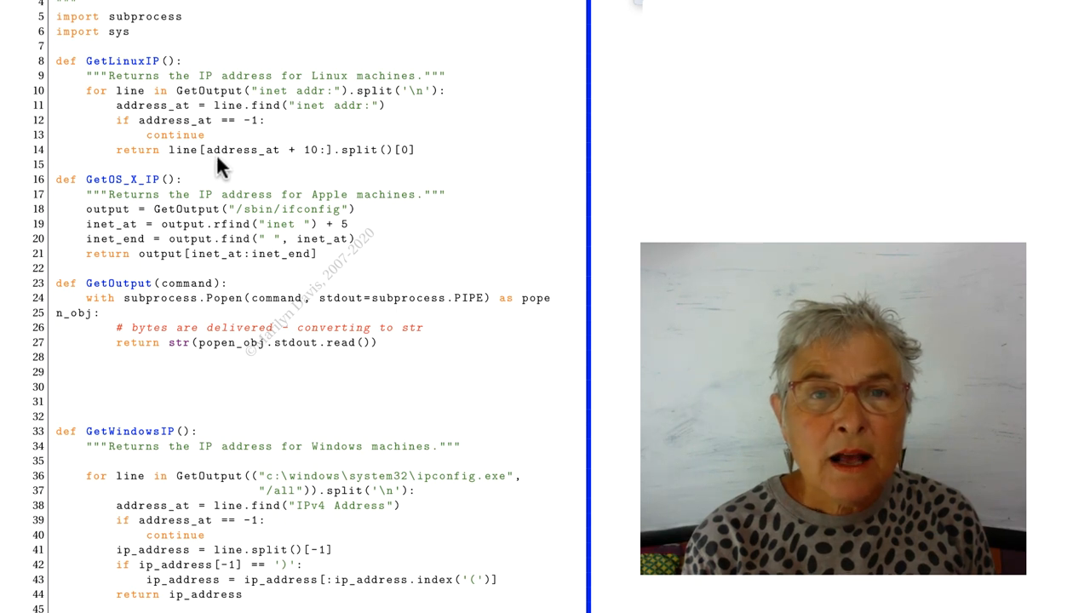
mouse_move(378, 162)
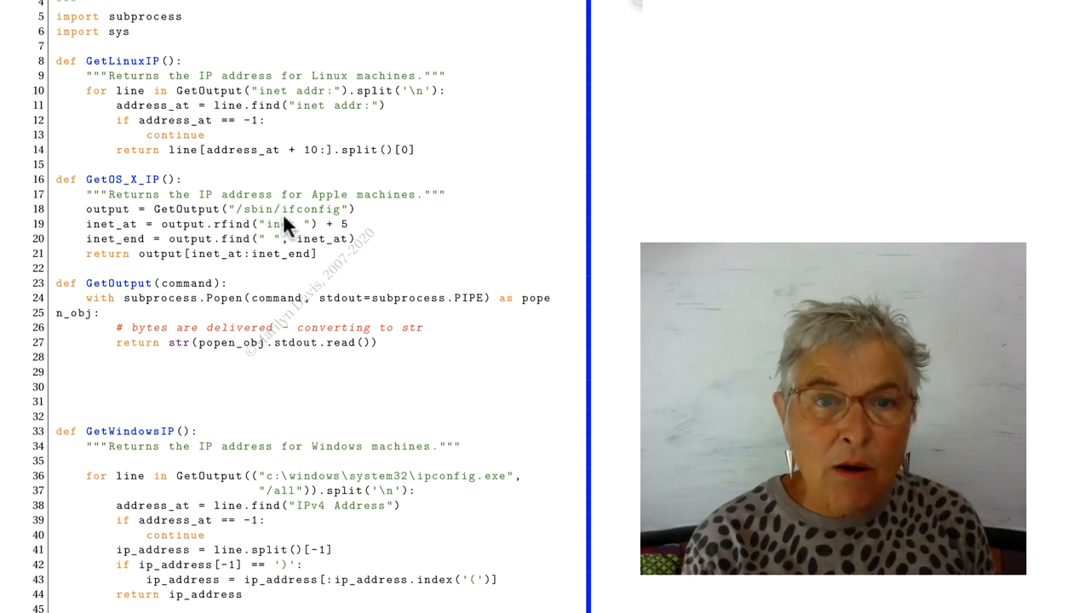
mouse_move(293, 273)
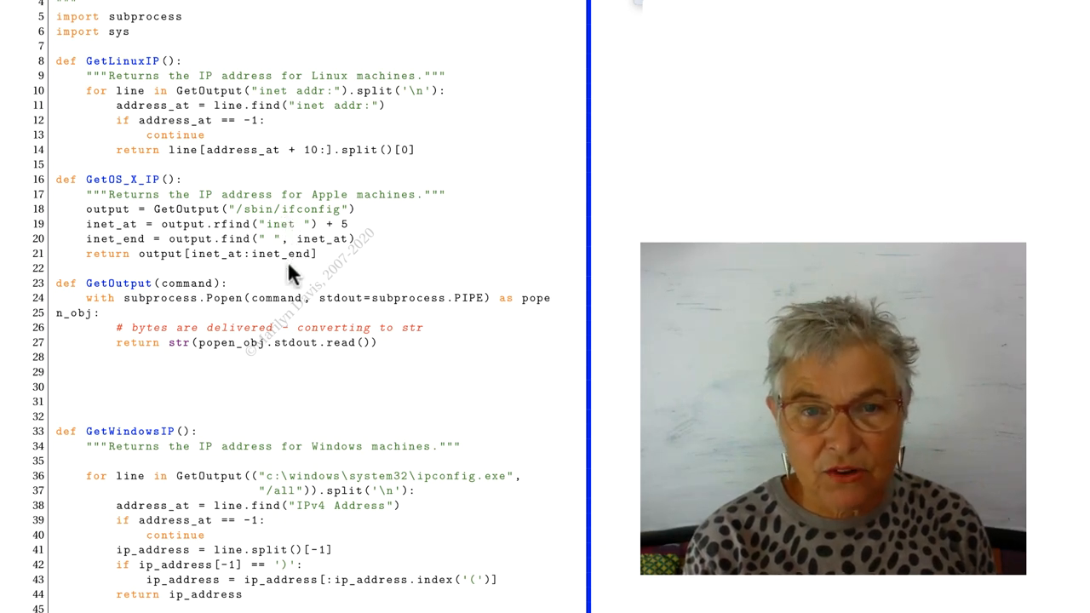